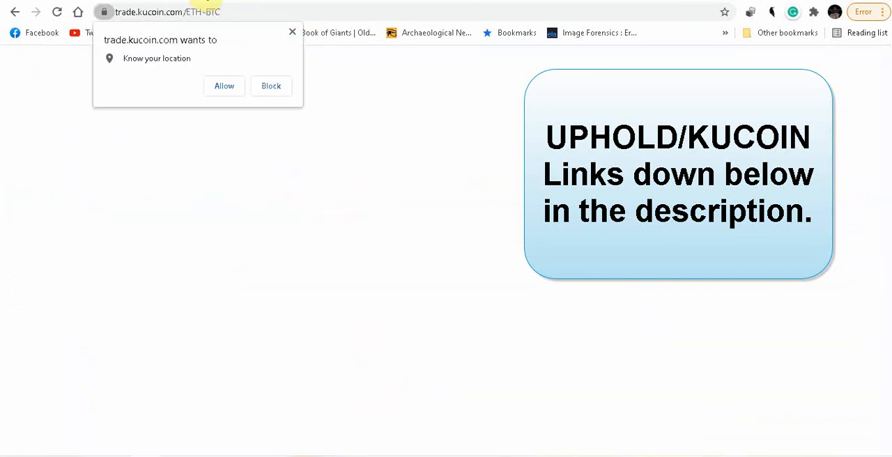
# - Navigate from the KuCoin trade page to Yahoo Finance's XRP-USD historical data
pyautogui.click(271, 86)
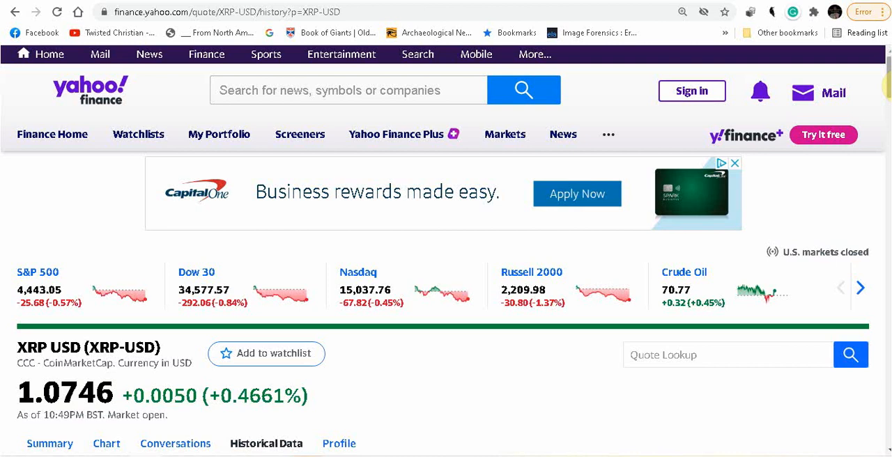
pyautogui.scroll(-3)
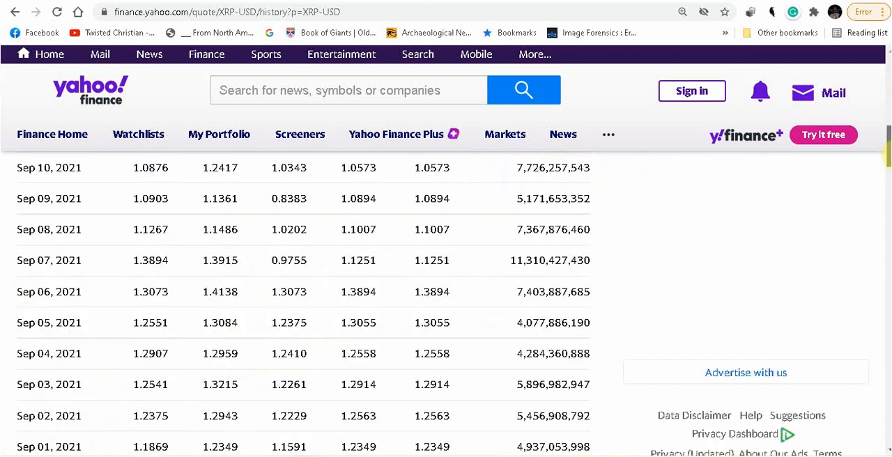
pyautogui.scroll(-3)
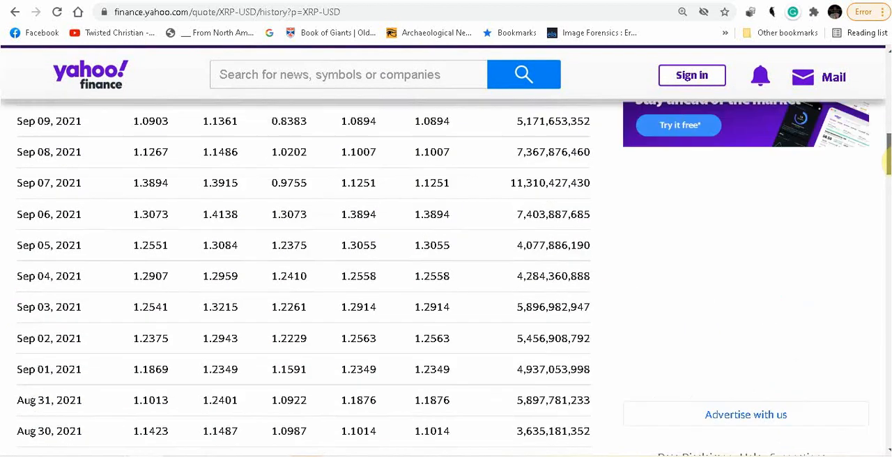
pyautogui.scroll(3)
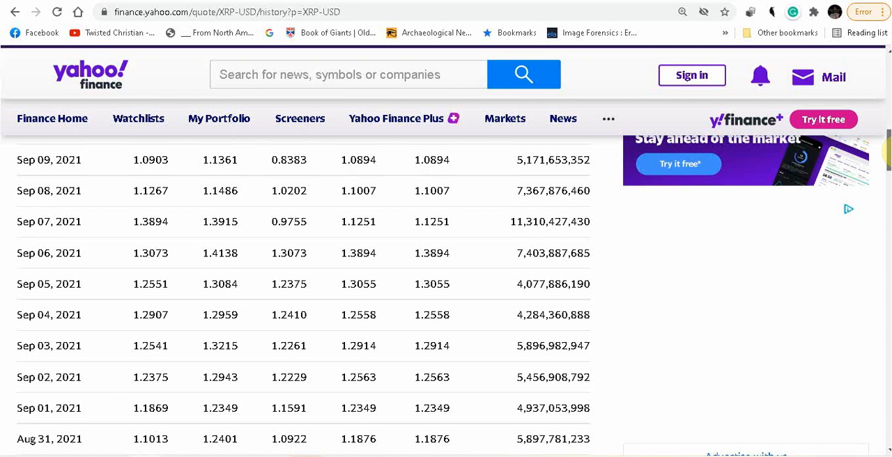
pyautogui.scroll(3)
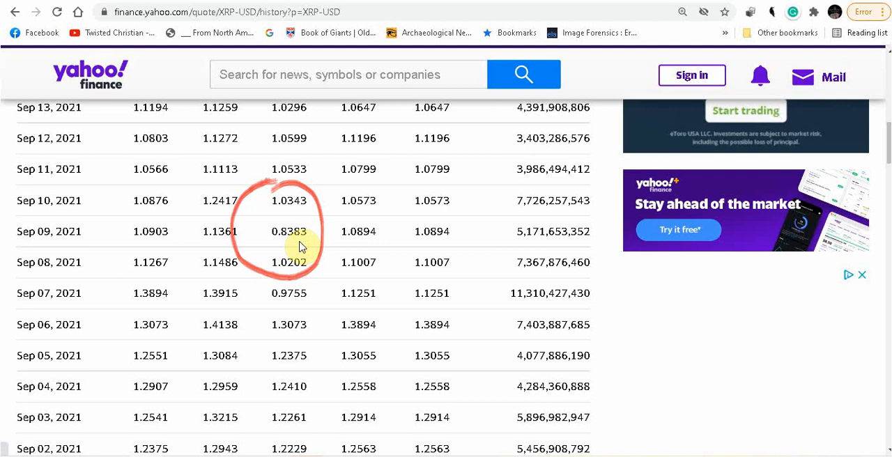
pyautogui.moveTo(323, 244)
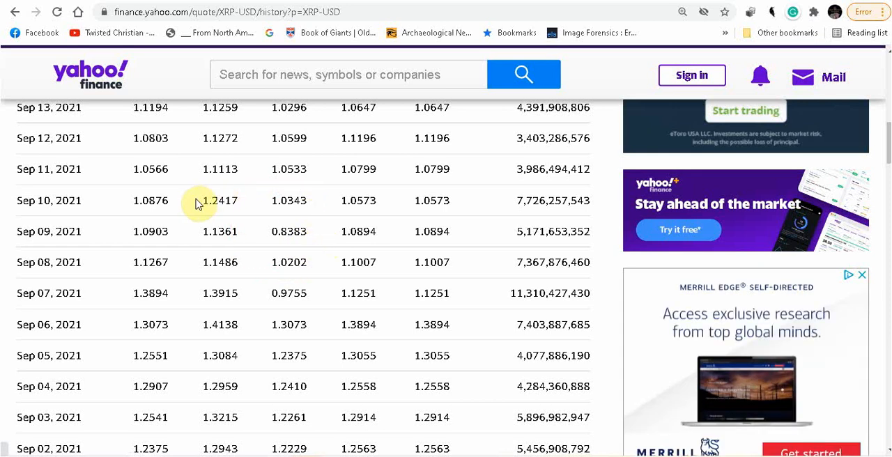
pyautogui.doubleClick(220, 200)
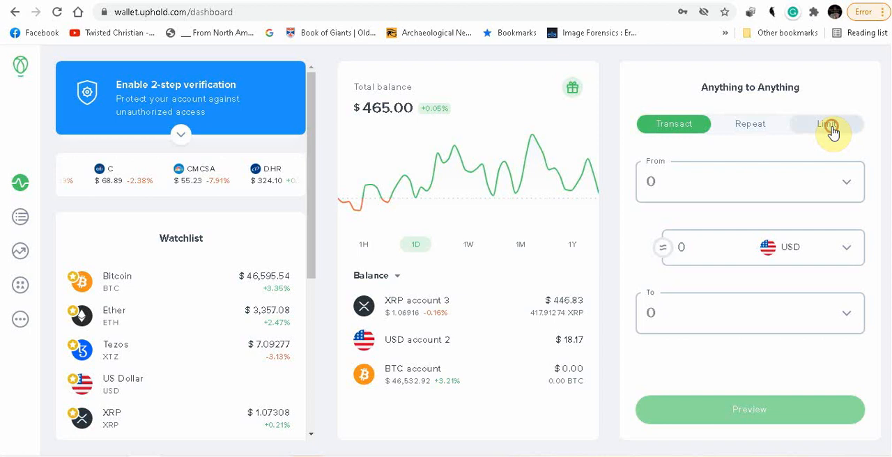
# - Switch to a limit order funded with $18.17 from USD account 2
pyautogui.click(825, 123)
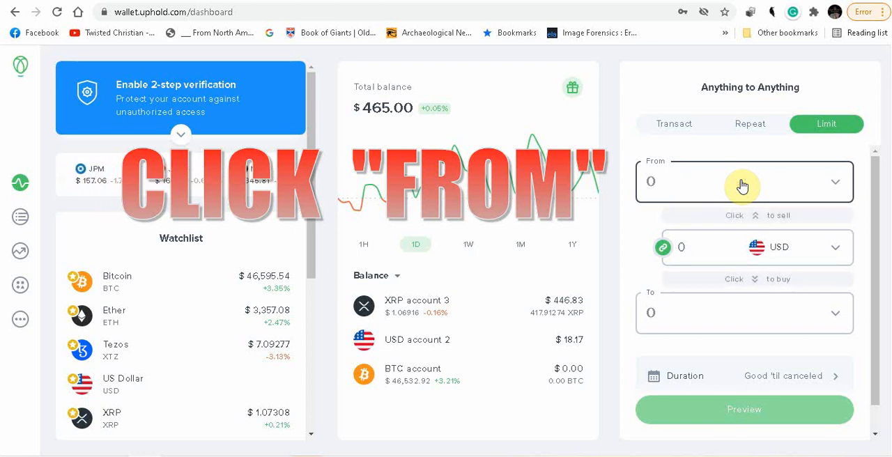
pyautogui.click(745, 181)
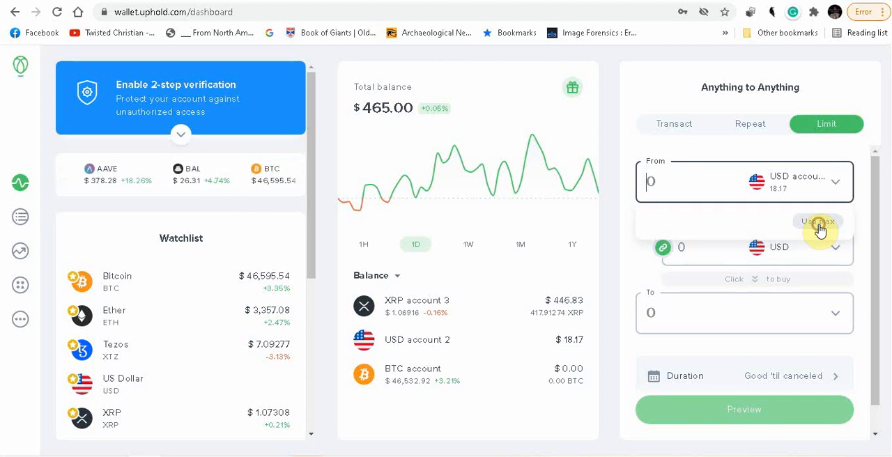
pyautogui.click(821, 223)
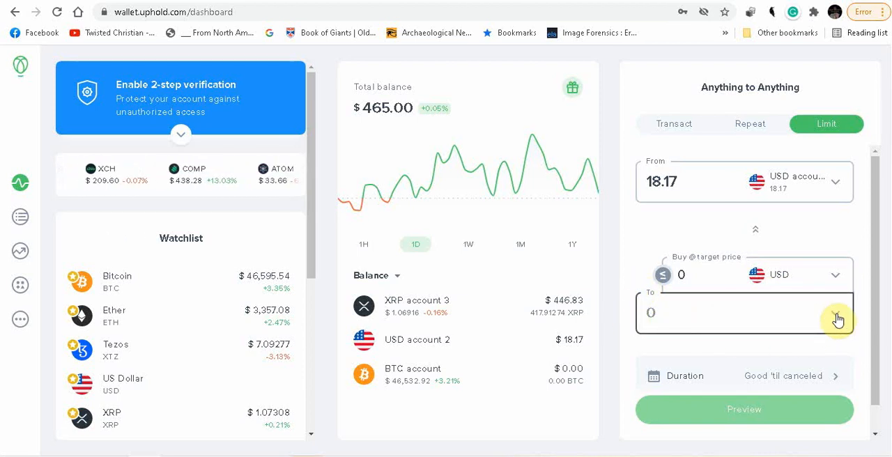
# - Set XRP account 3 as destination at a 0.30 target price, about 60.566666 XRP
pyautogui.click(744, 312)
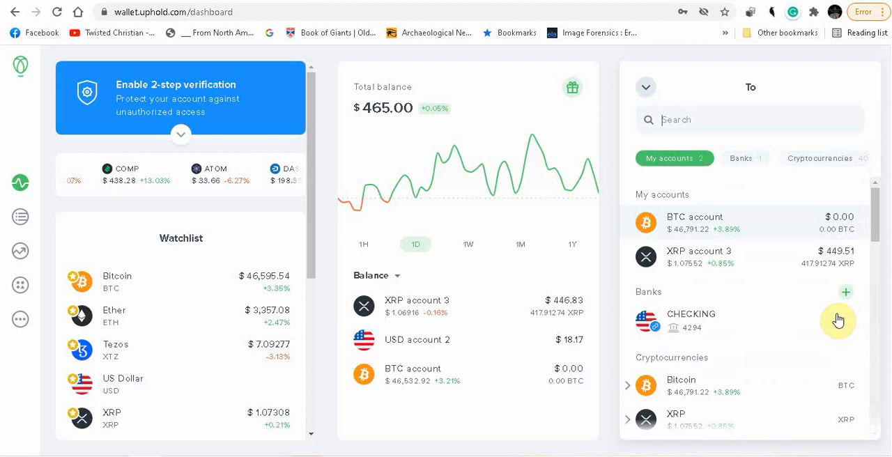
pyautogui.moveTo(708, 265)
pyautogui.write('0.3')
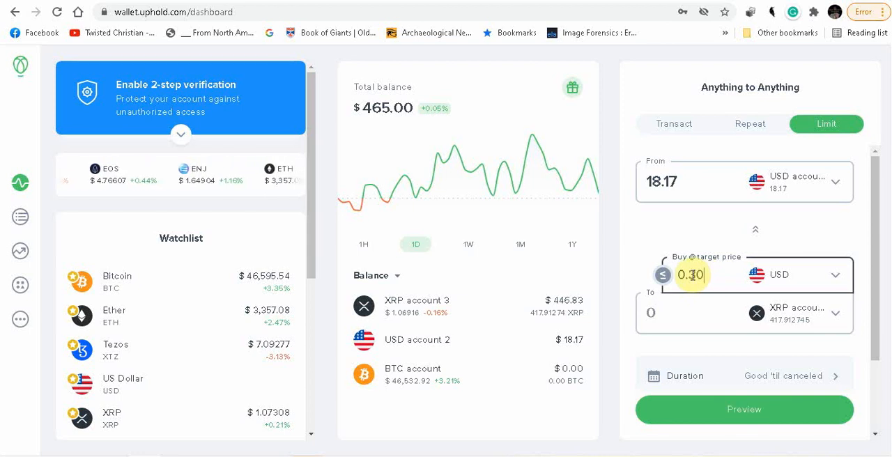
pyautogui.click(692, 274)
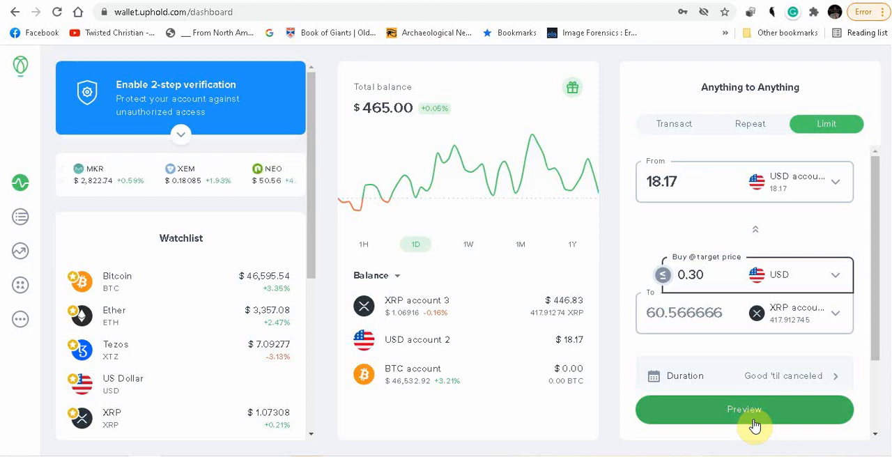
pyautogui.click(745, 410)
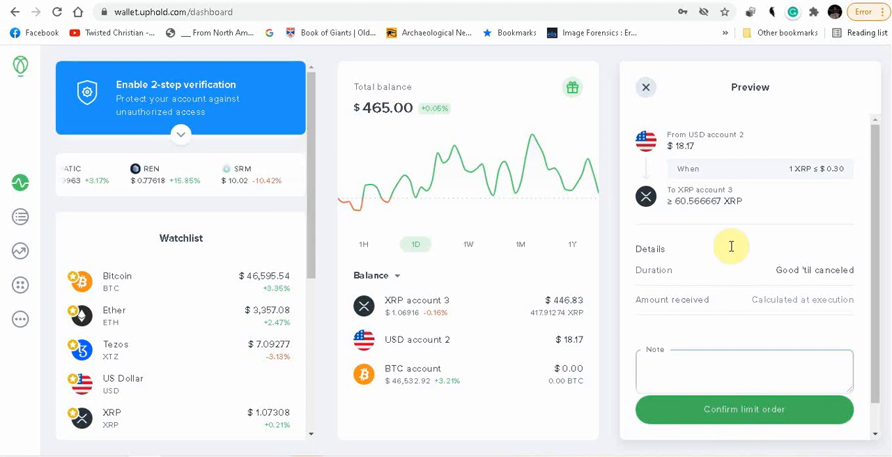
pyautogui.click(646, 87)
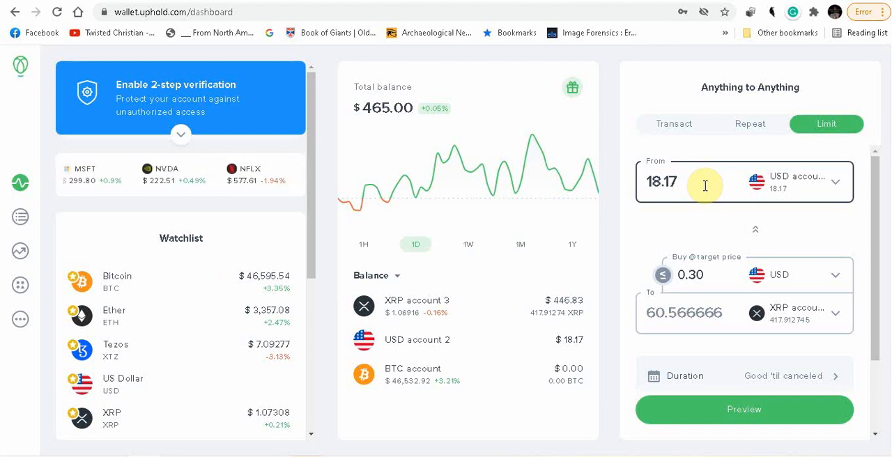
pyautogui.hscroll(3)
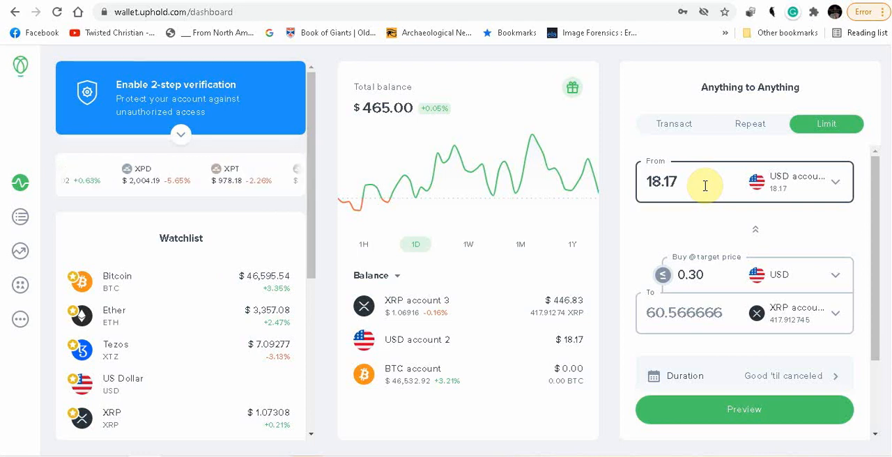
pyautogui.hscroll(3)
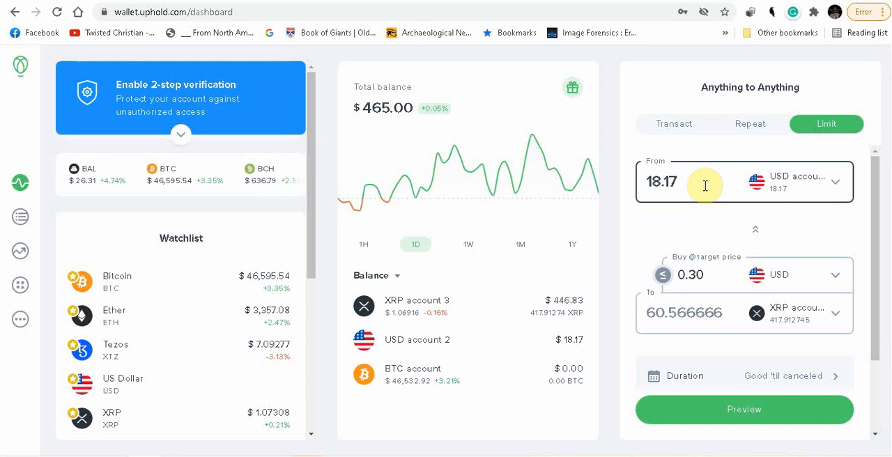
pyautogui.hscroll(3)
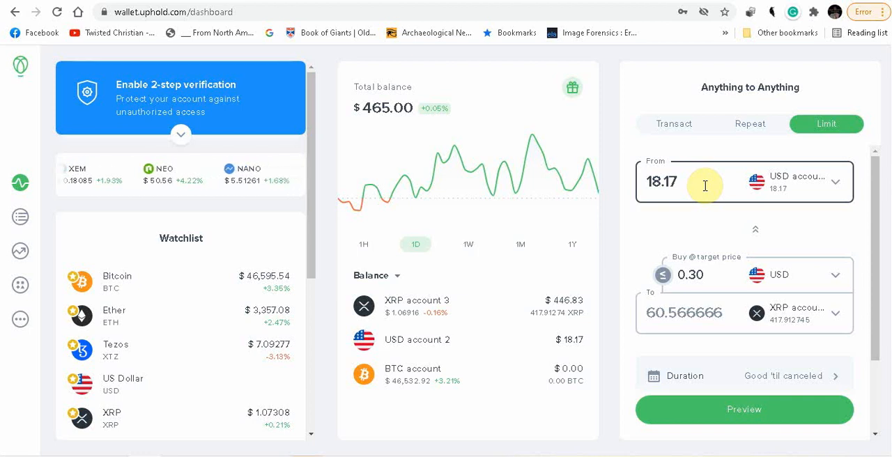
pyautogui.hscroll(3)
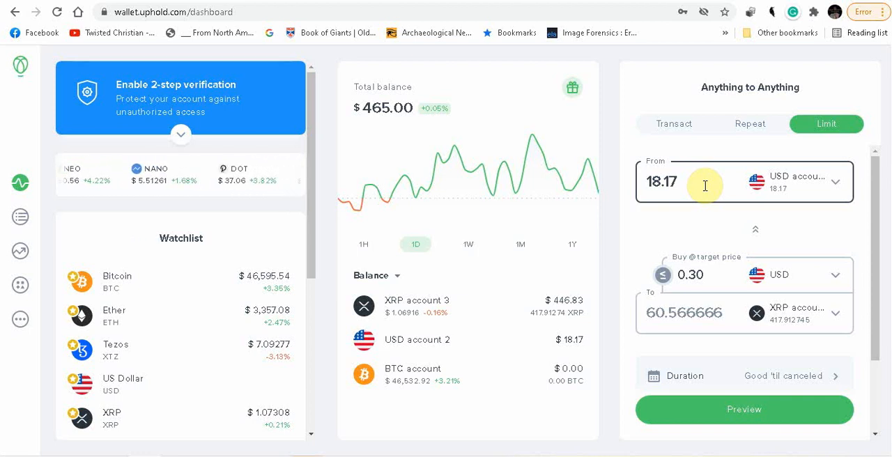